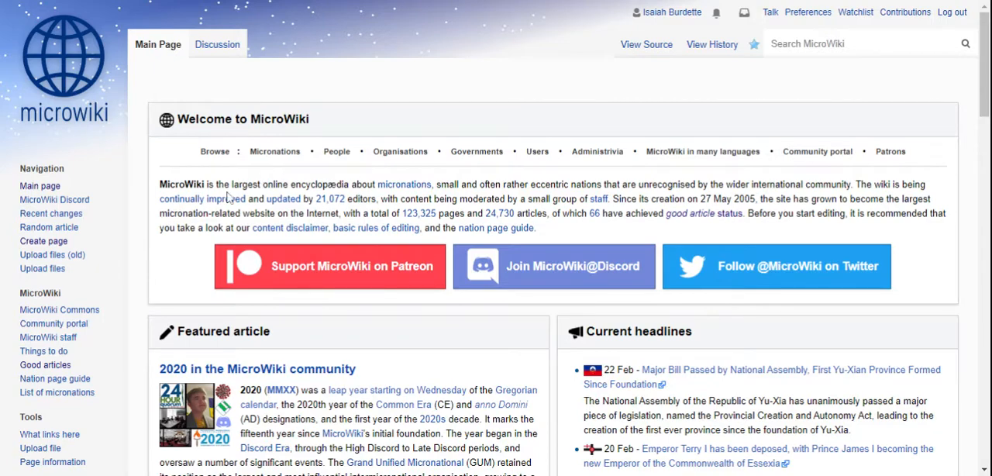
mouse_move(427, 32)
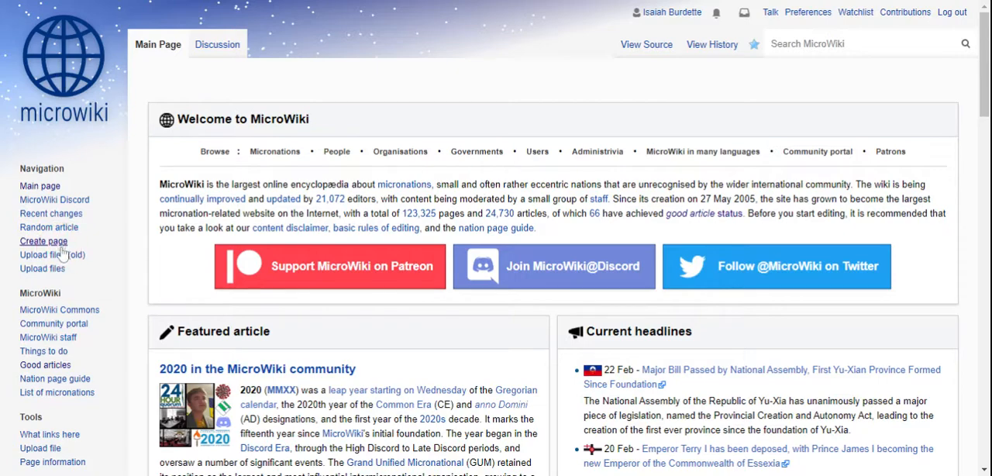
Open MicroWiki's Create page form from the Navigation sidebar and focus its title box
click(44, 241)
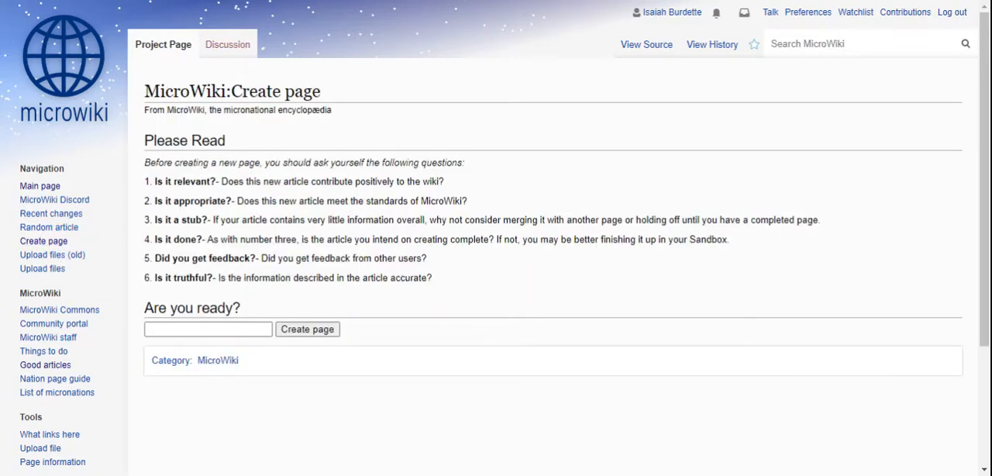
click(162, 186)
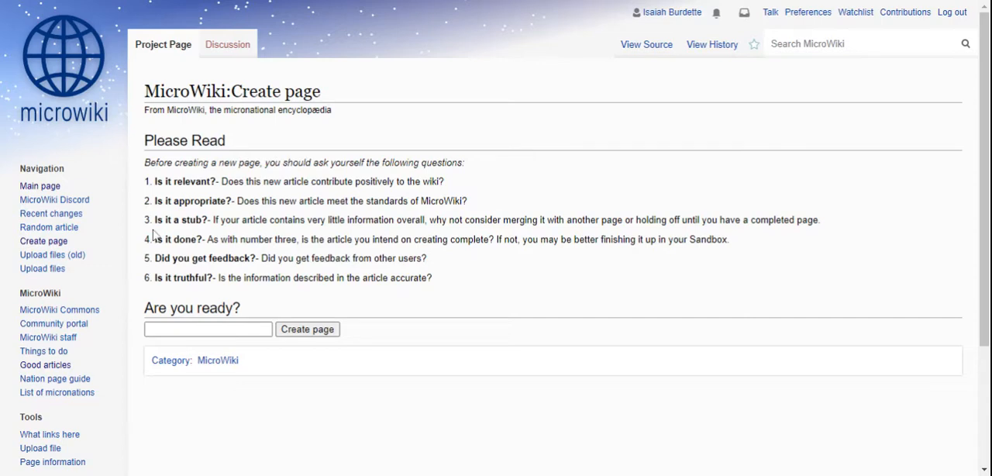
mouse_move(375, 219)
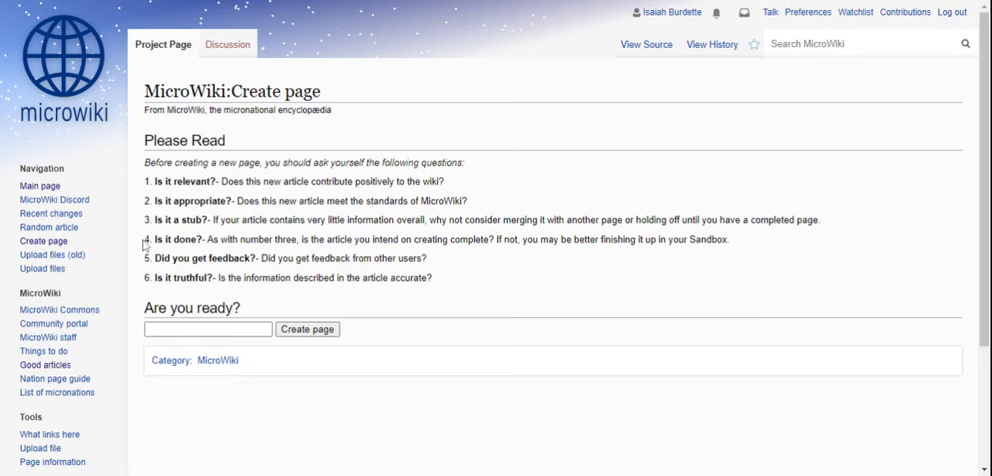
mouse_move(426, 239)
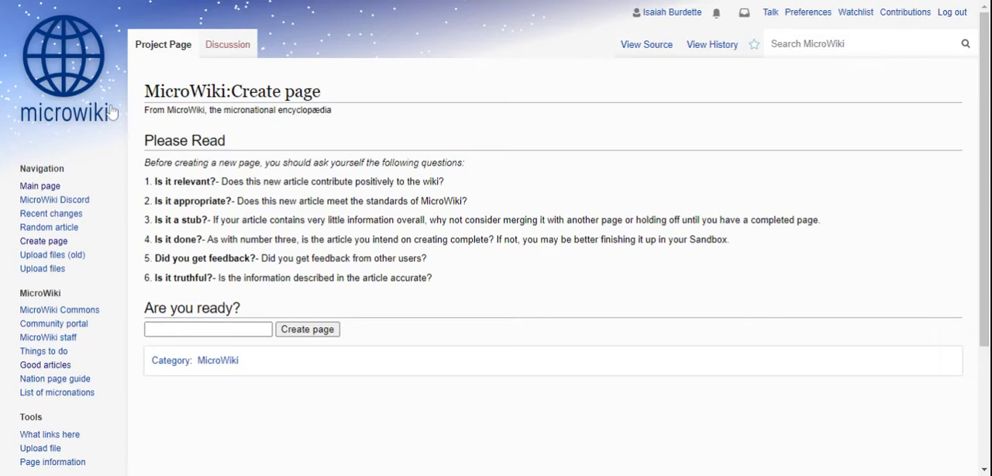
click(207, 328)
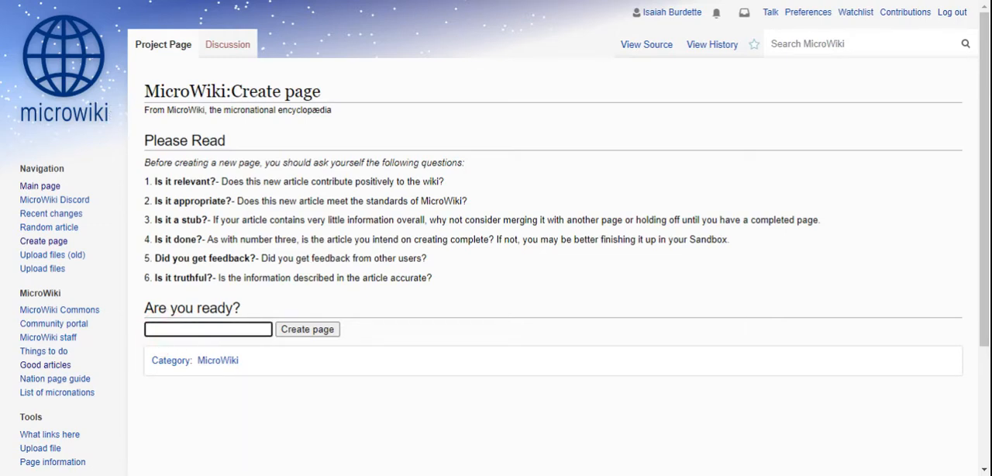
Type 'Kingdom of Isaiah' as the new article's title
text(K)
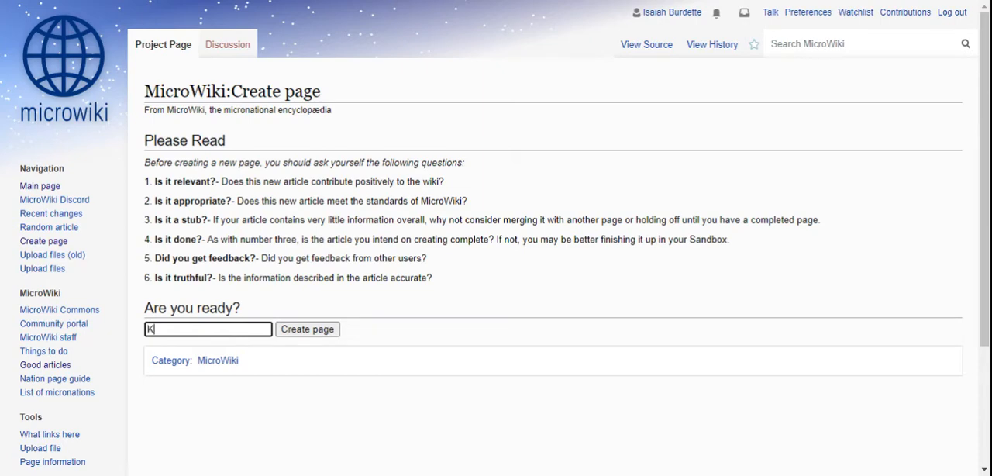
text(ingdom od)
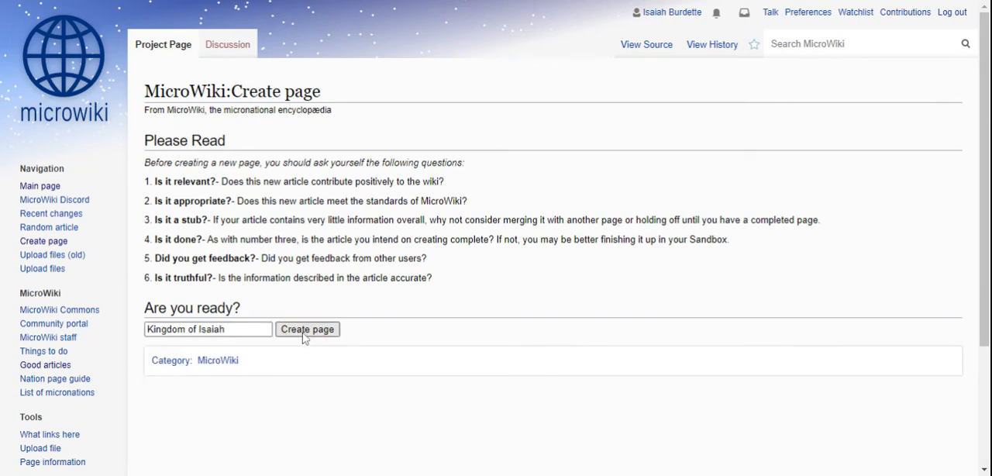
Create the 'Kingdom of Isaiah' page to open a blank editor
click(307, 329)
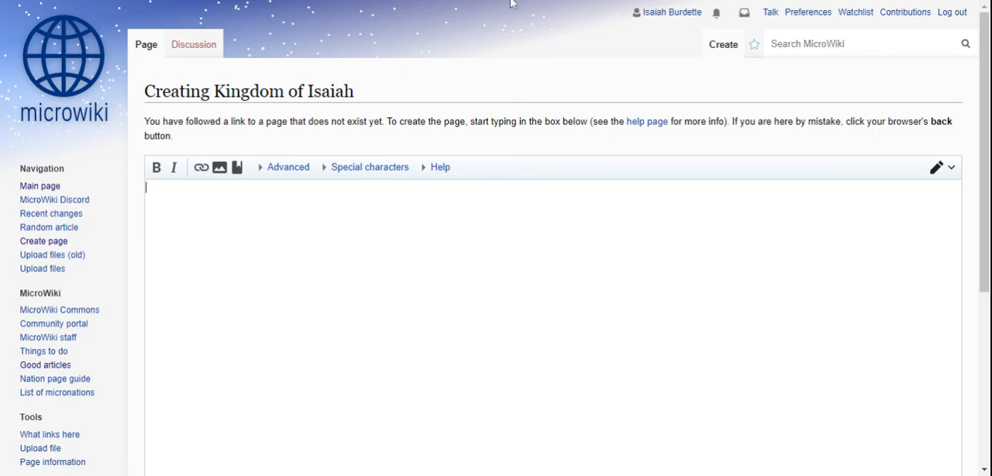
mouse_move(807, 6)
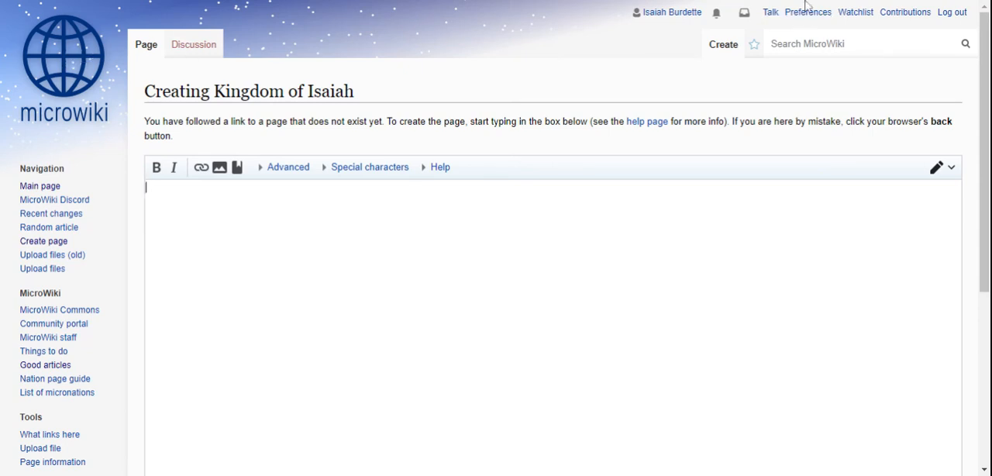